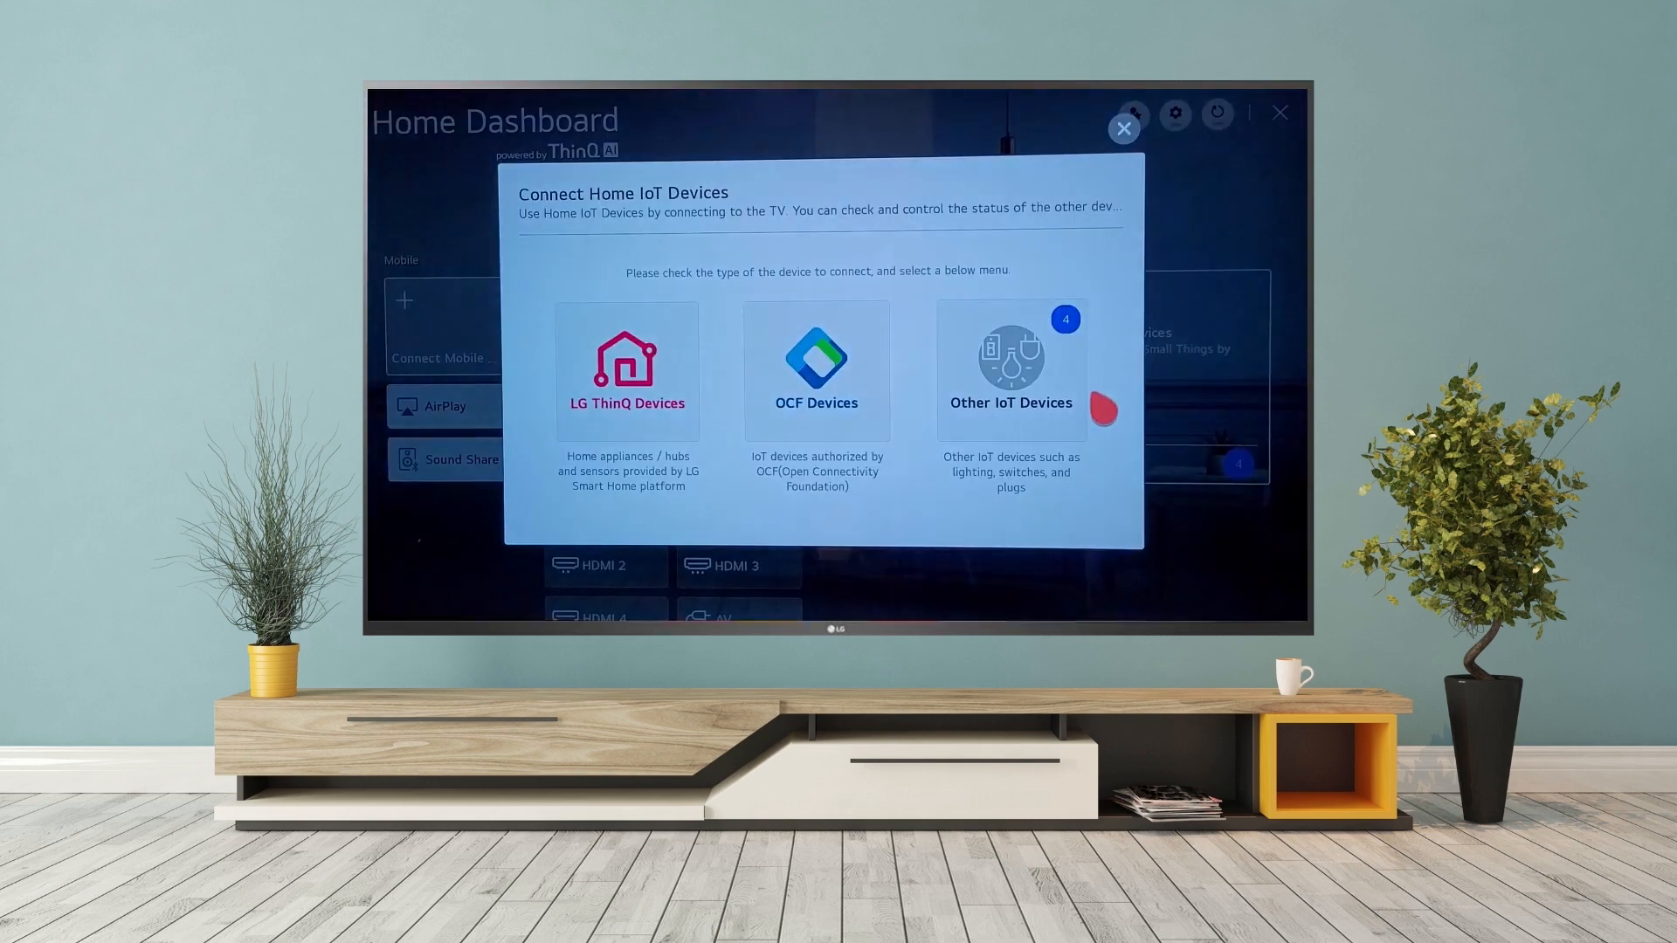
# - Choose Other IoT Devices to list detected devices like Philips Hue and Wemo Plug
pyautogui.click(1009, 371)
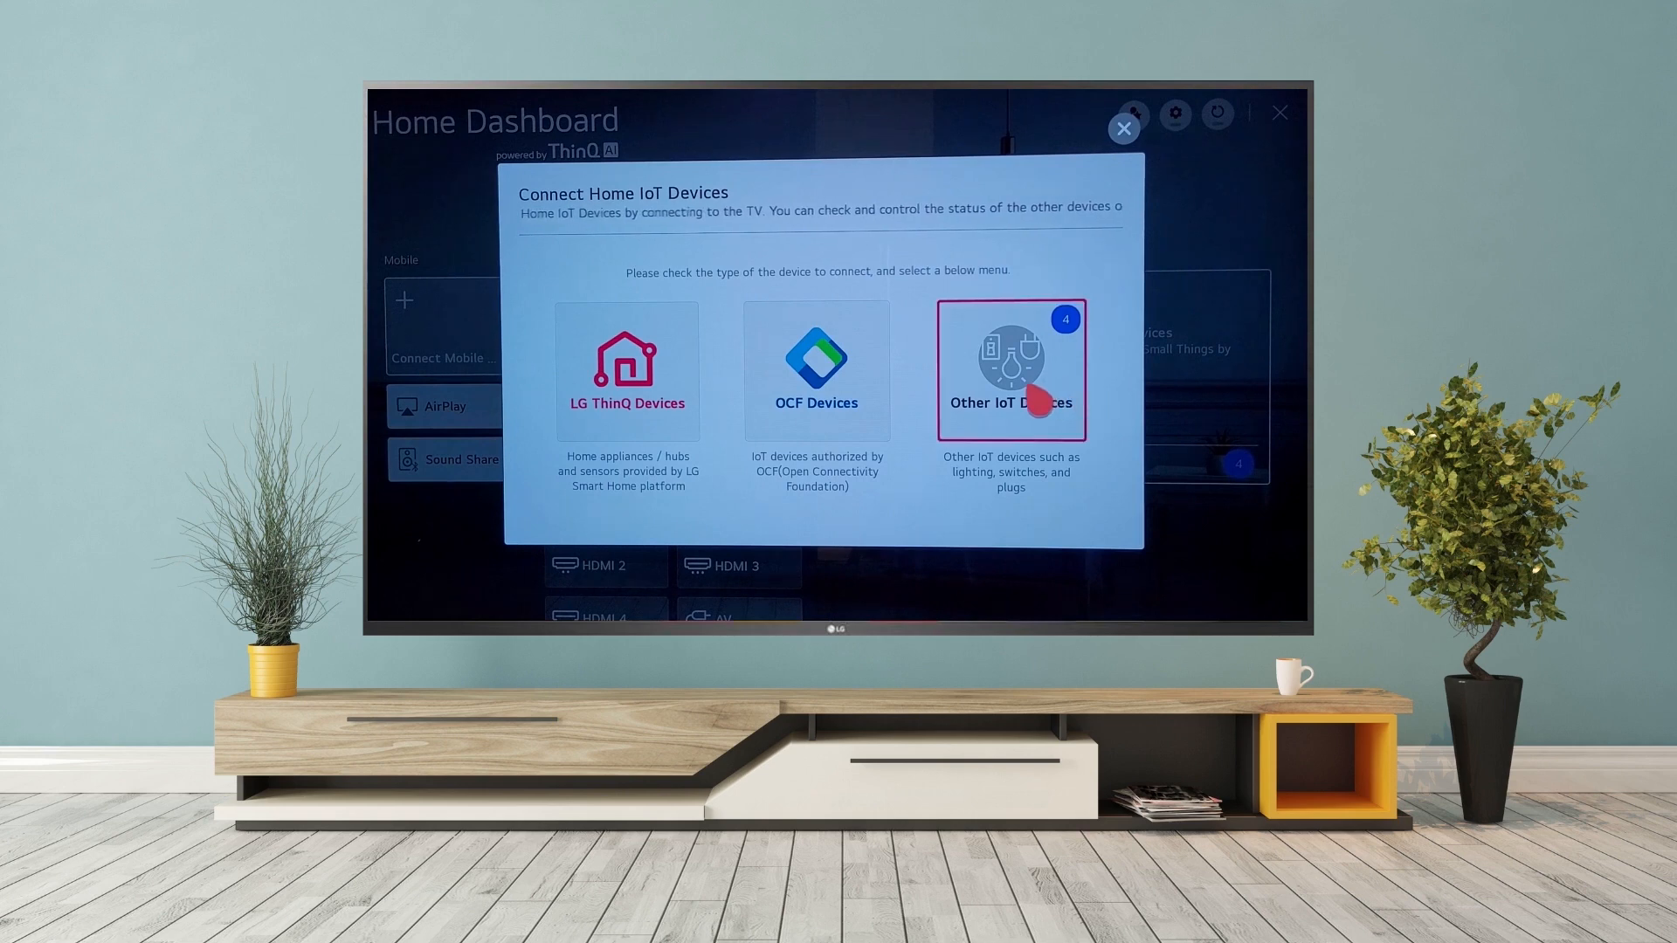
pyautogui.click(1009, 371)
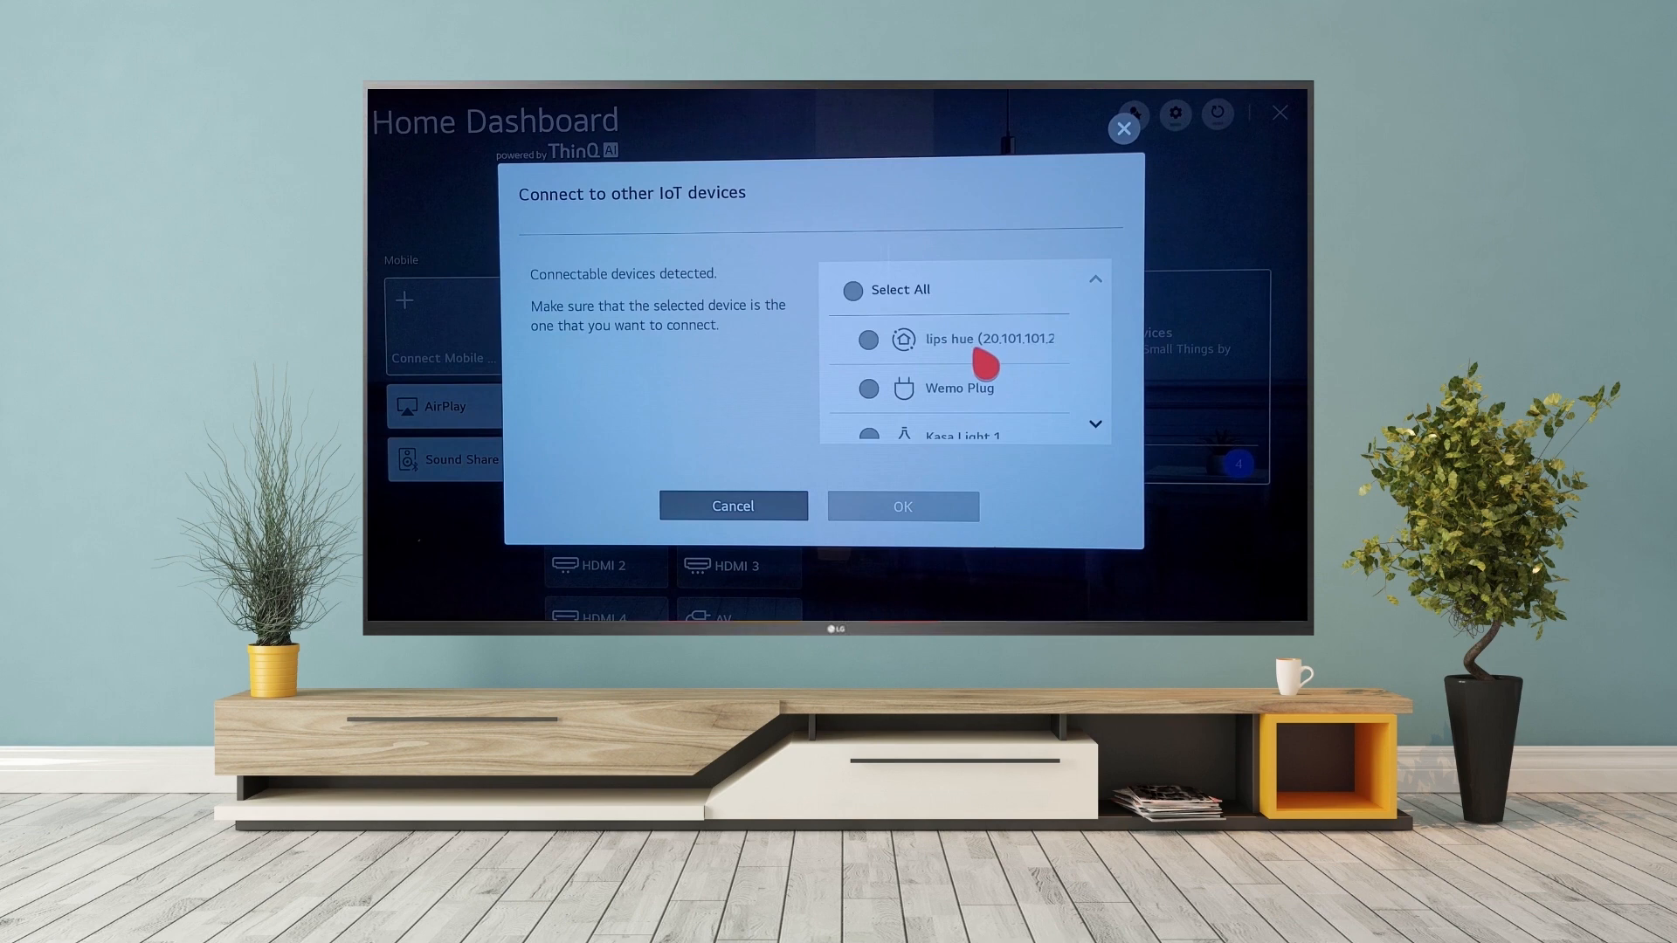
# - Select all detected devices (Wemo Plug, Kasa Light 1, SNA Light, Philips hue) and connect them
pyautogui.scroll(-3)
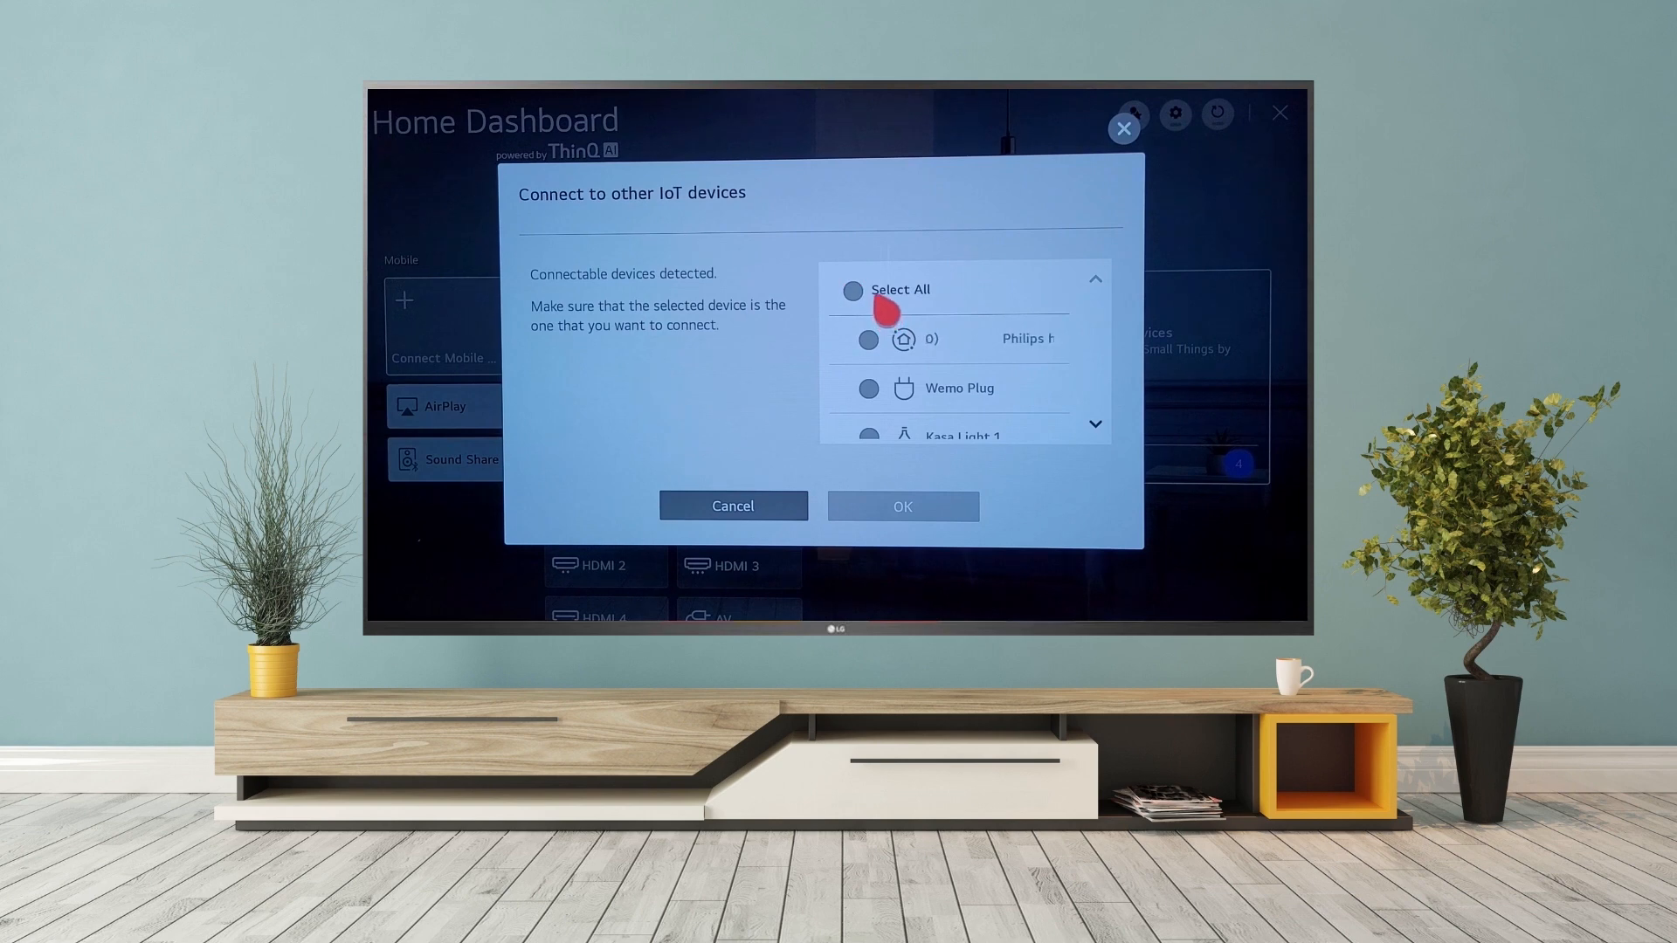
pyautogui.click(851, 290)
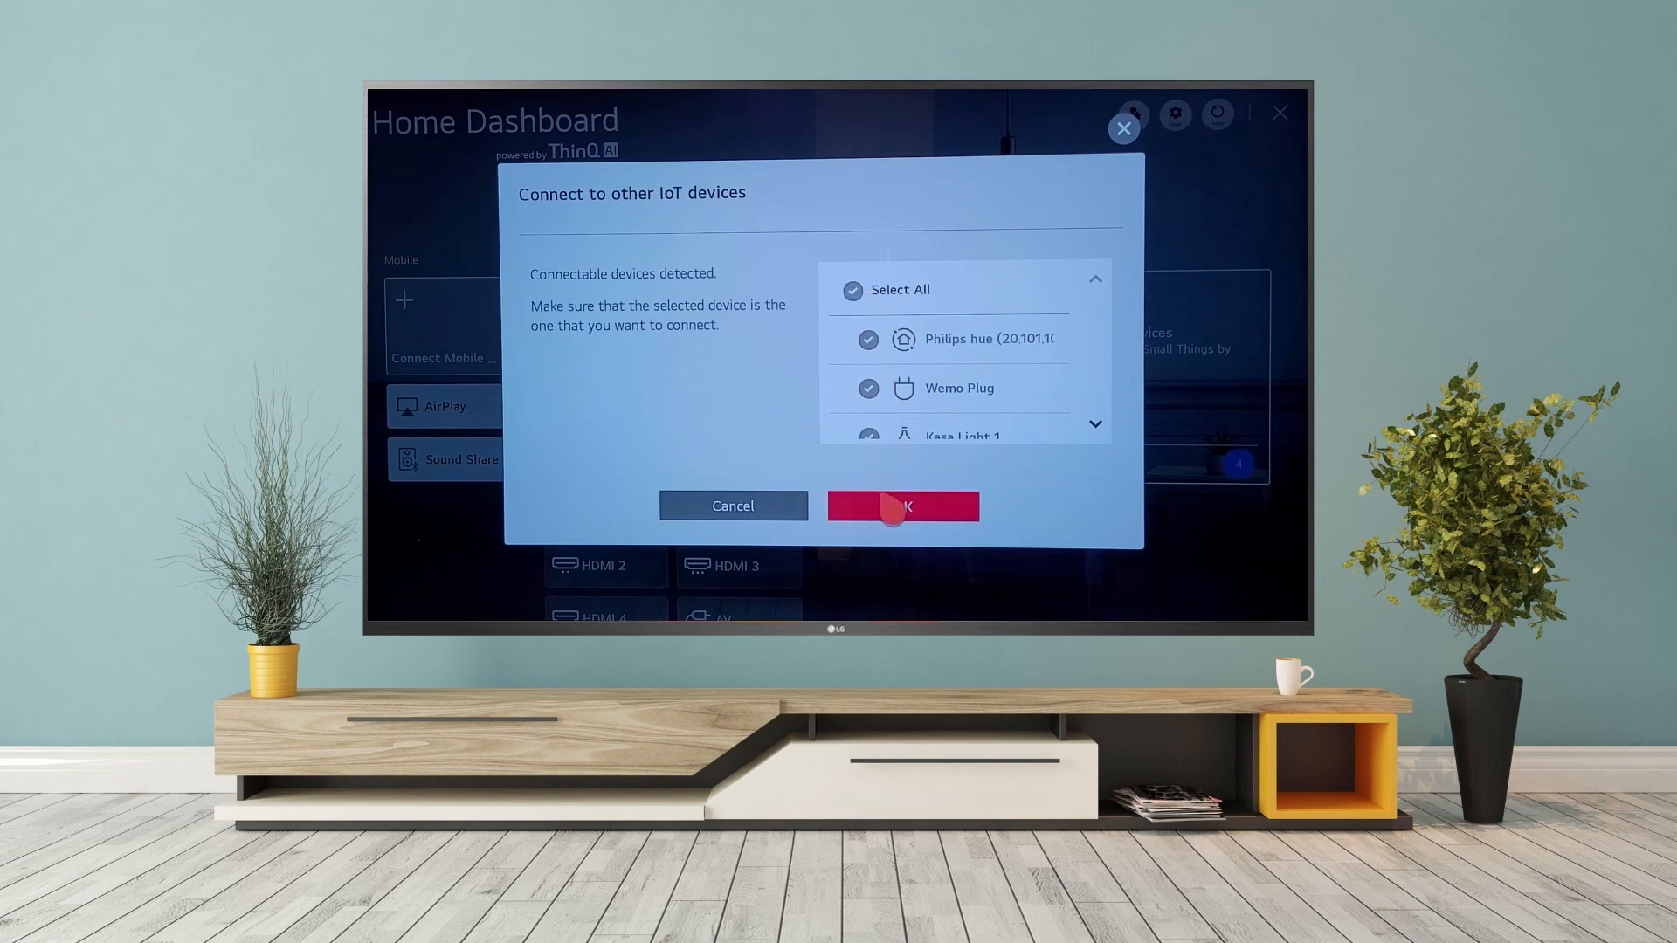
pyautogui.click(901, 506)
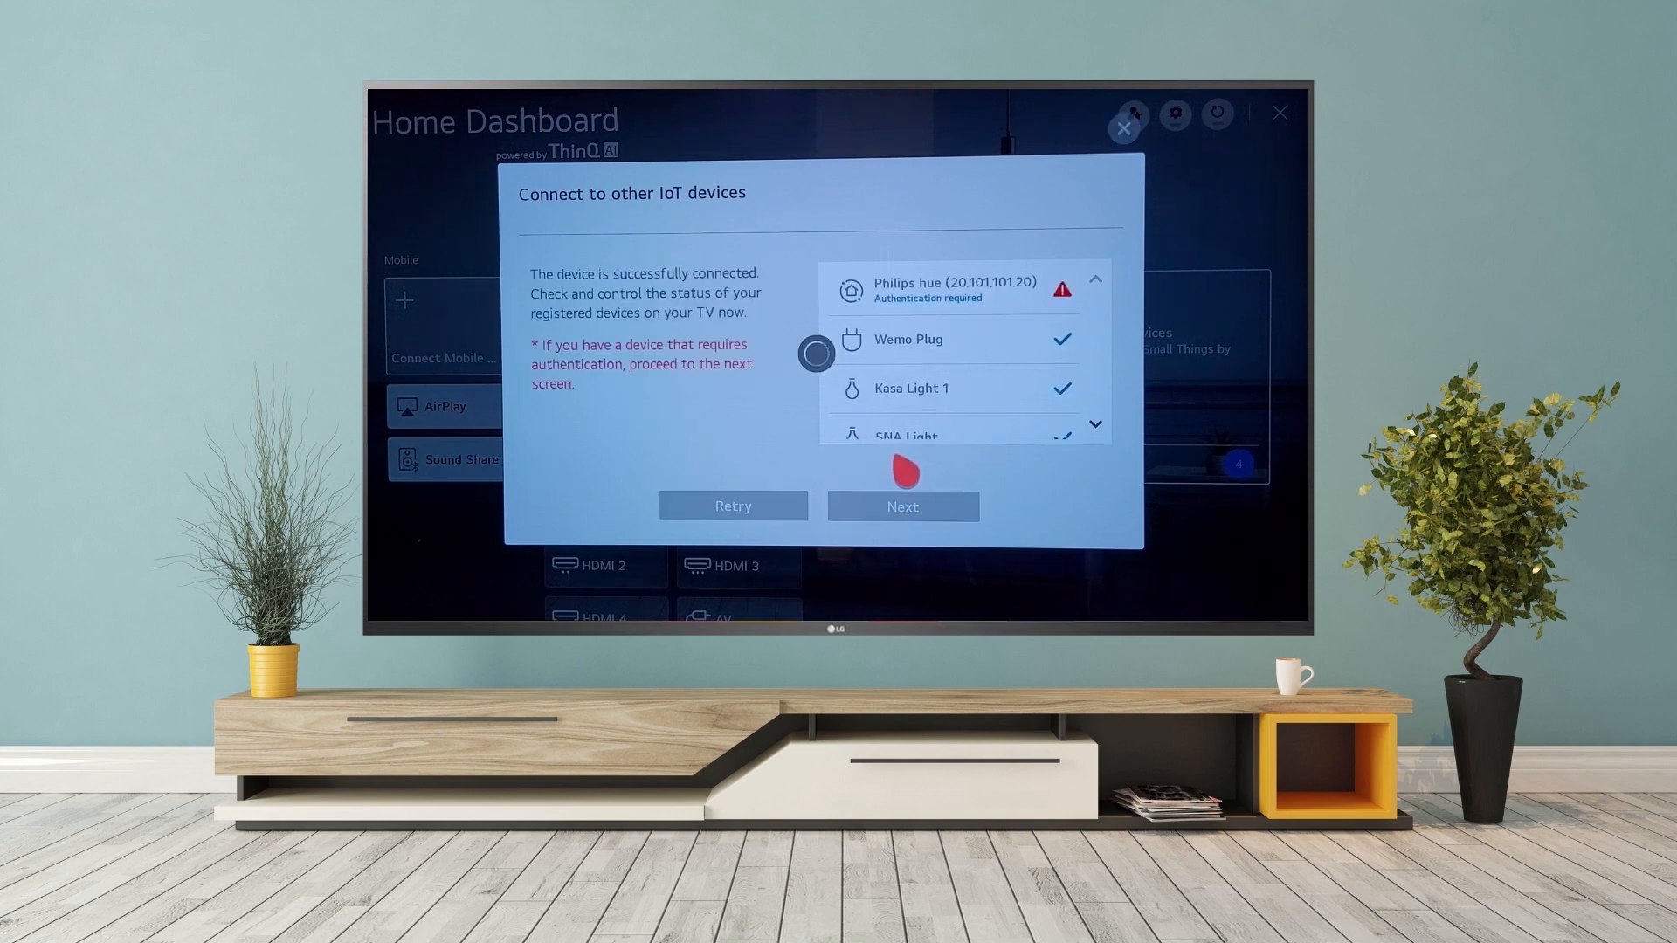
pyautogui.moveTo(887, 342)
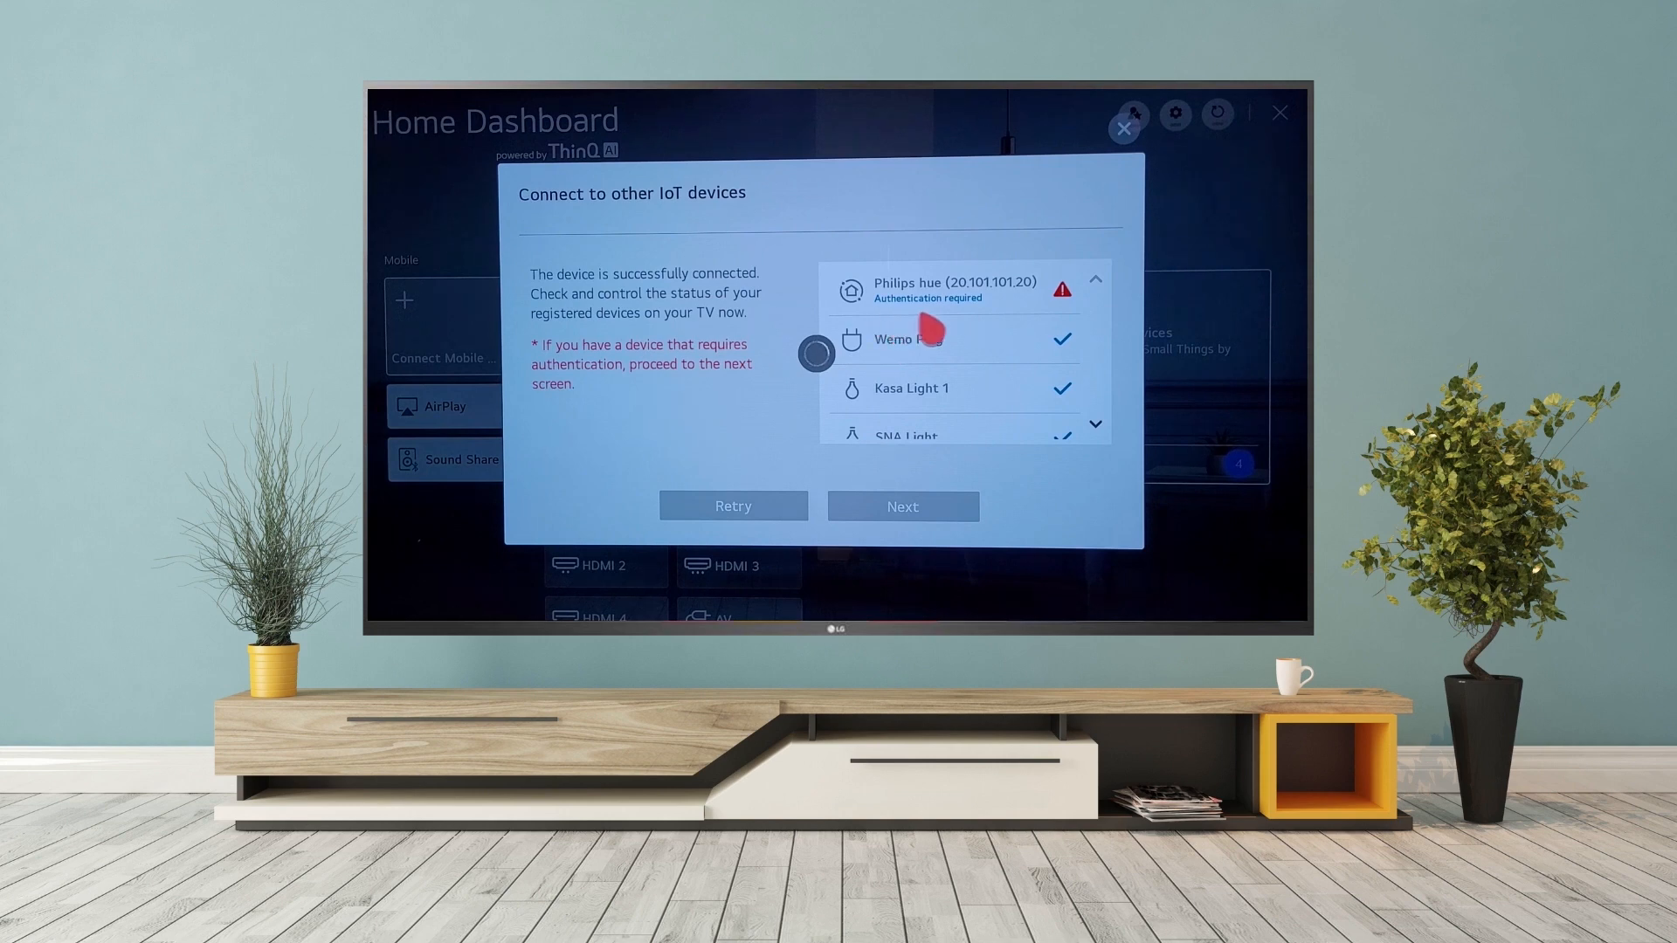
pyautogui.moveTo(984, 326)
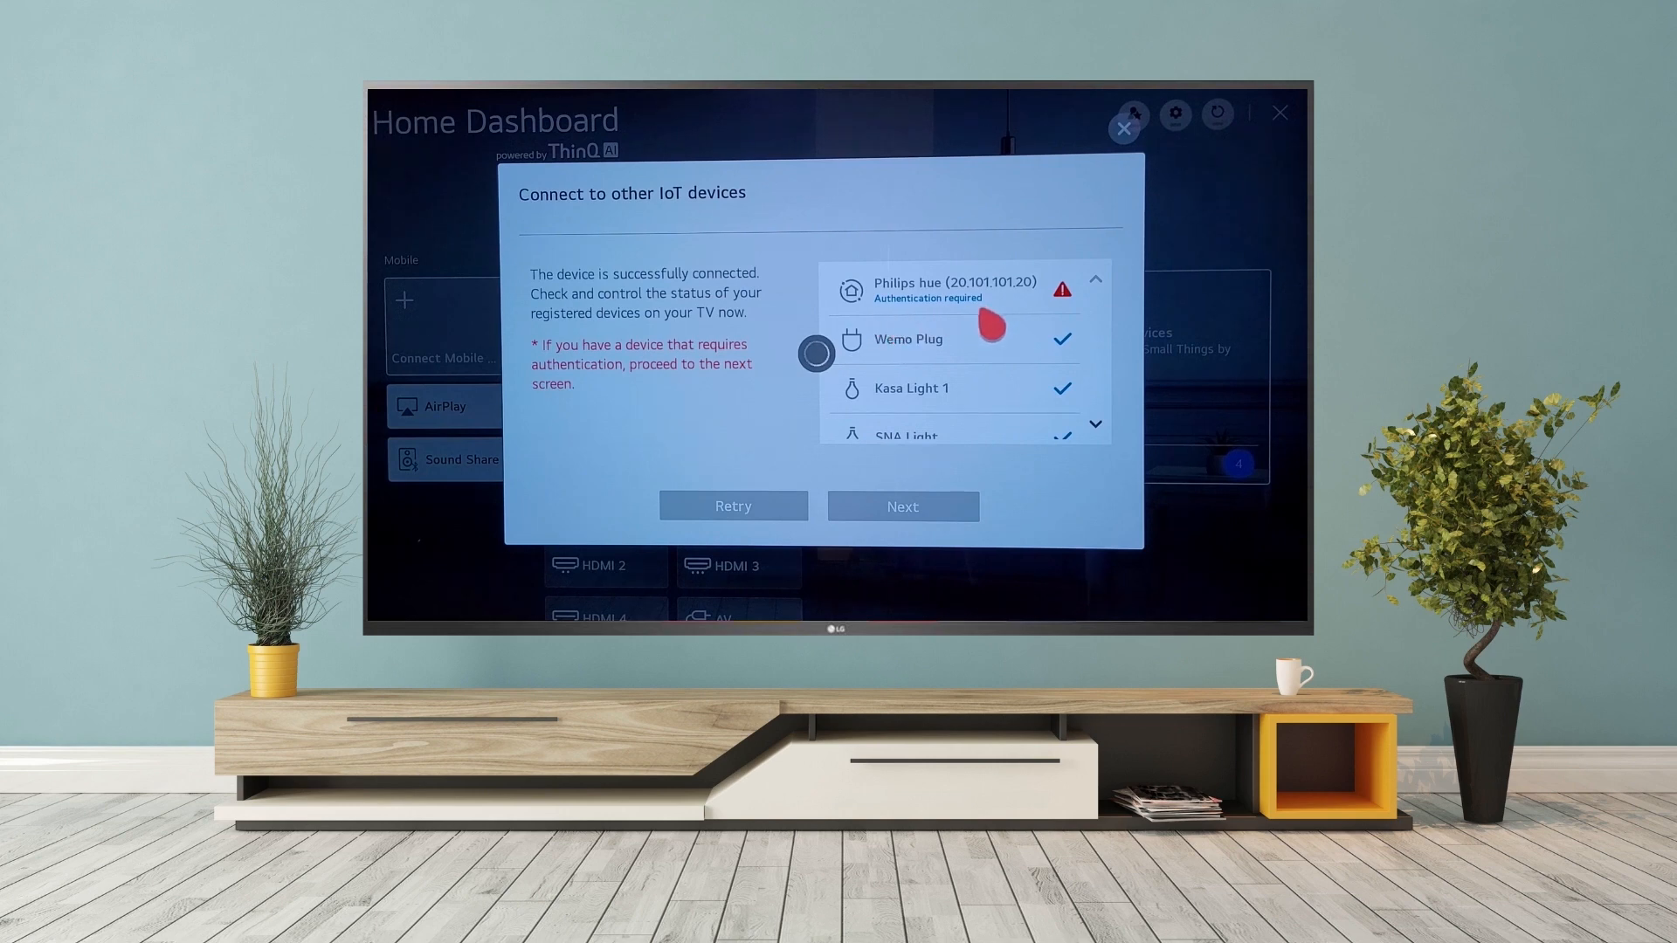
# - Advance to the Philips hue (20.101.101.20) authentication step asking for the button press
pyautogui.click(901, 506)
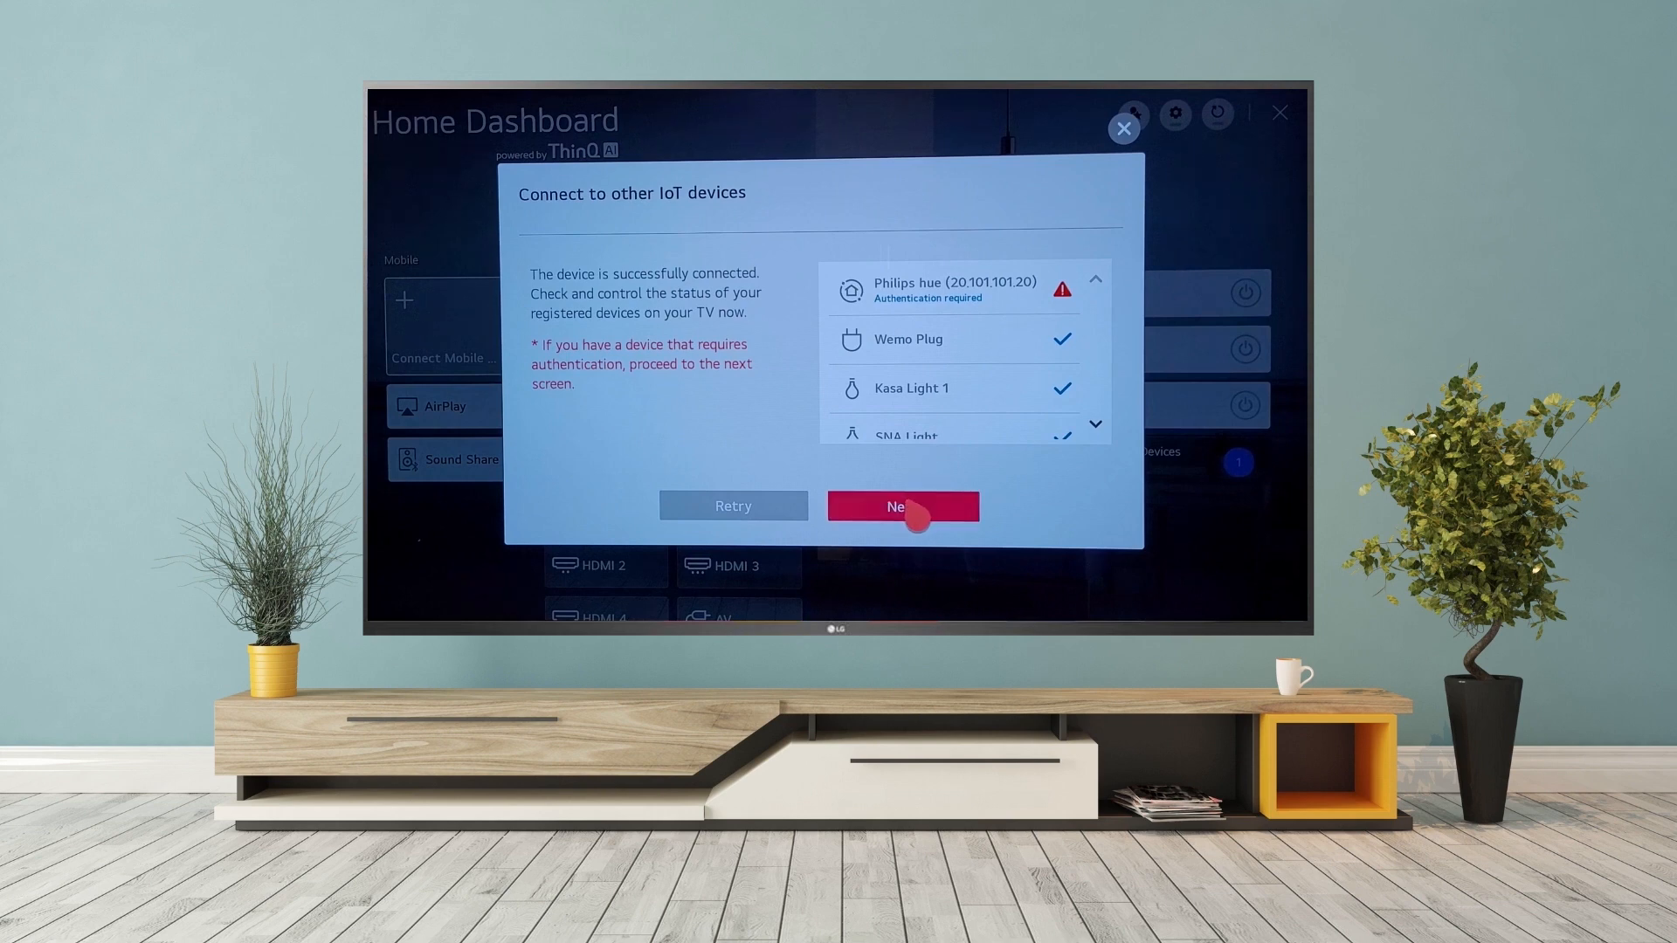
pyautogui.click(901, 506)
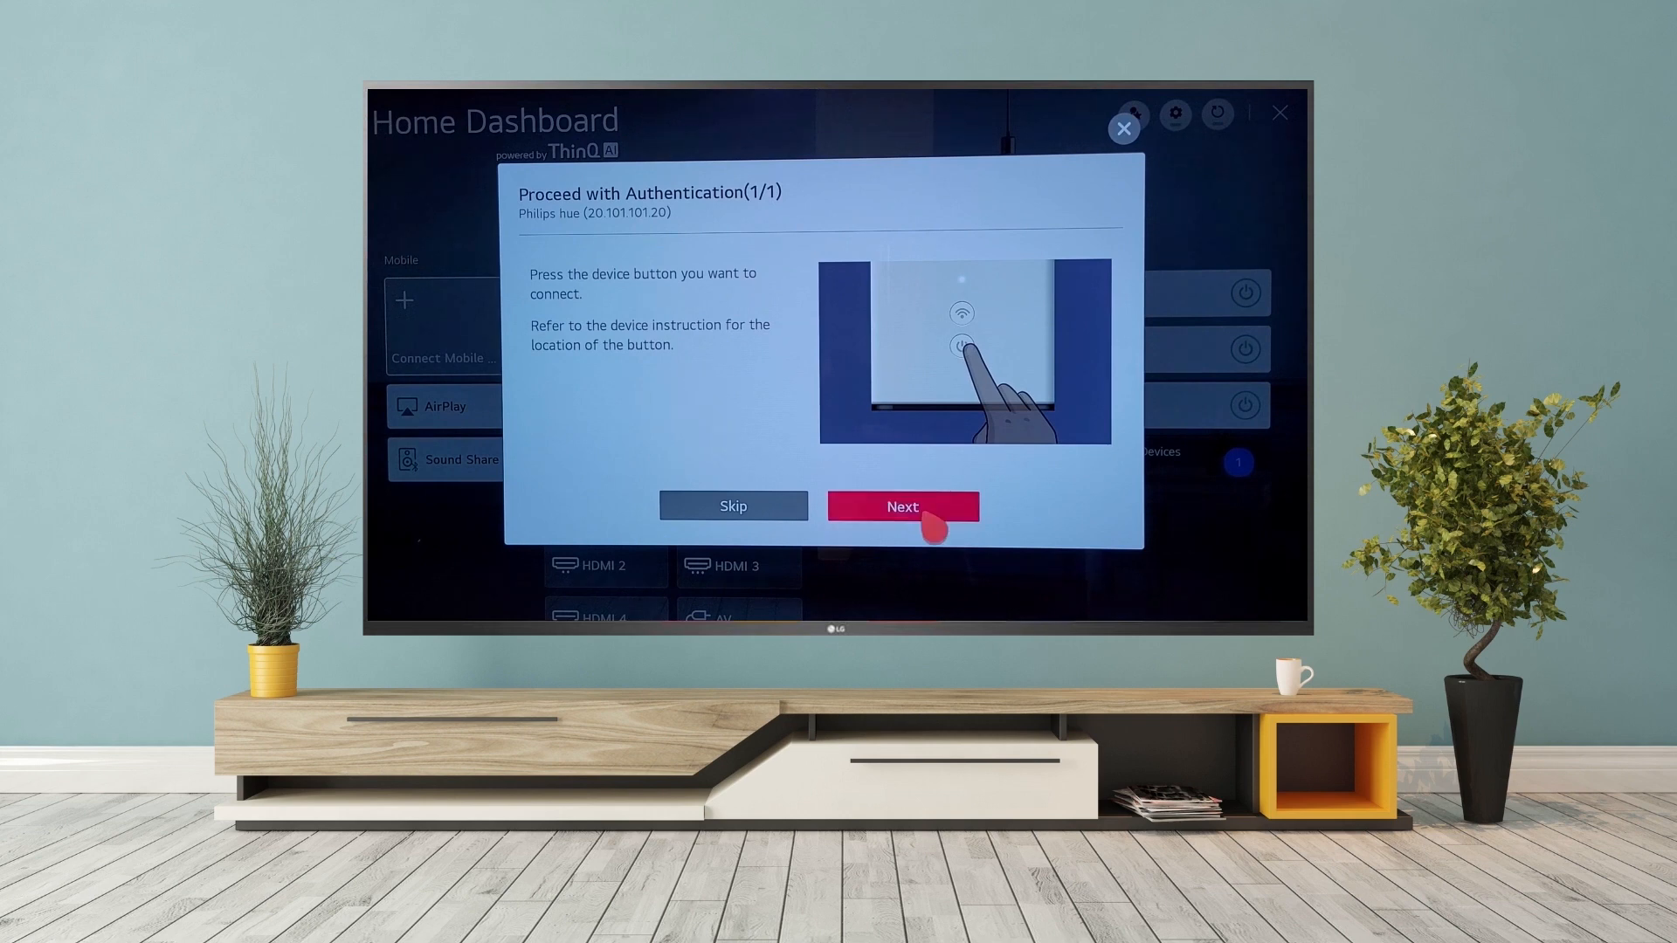
# - Confirm the hue link button press, finish authentication, and return to the Home Dashboard
pyautogui.click(901, 505)
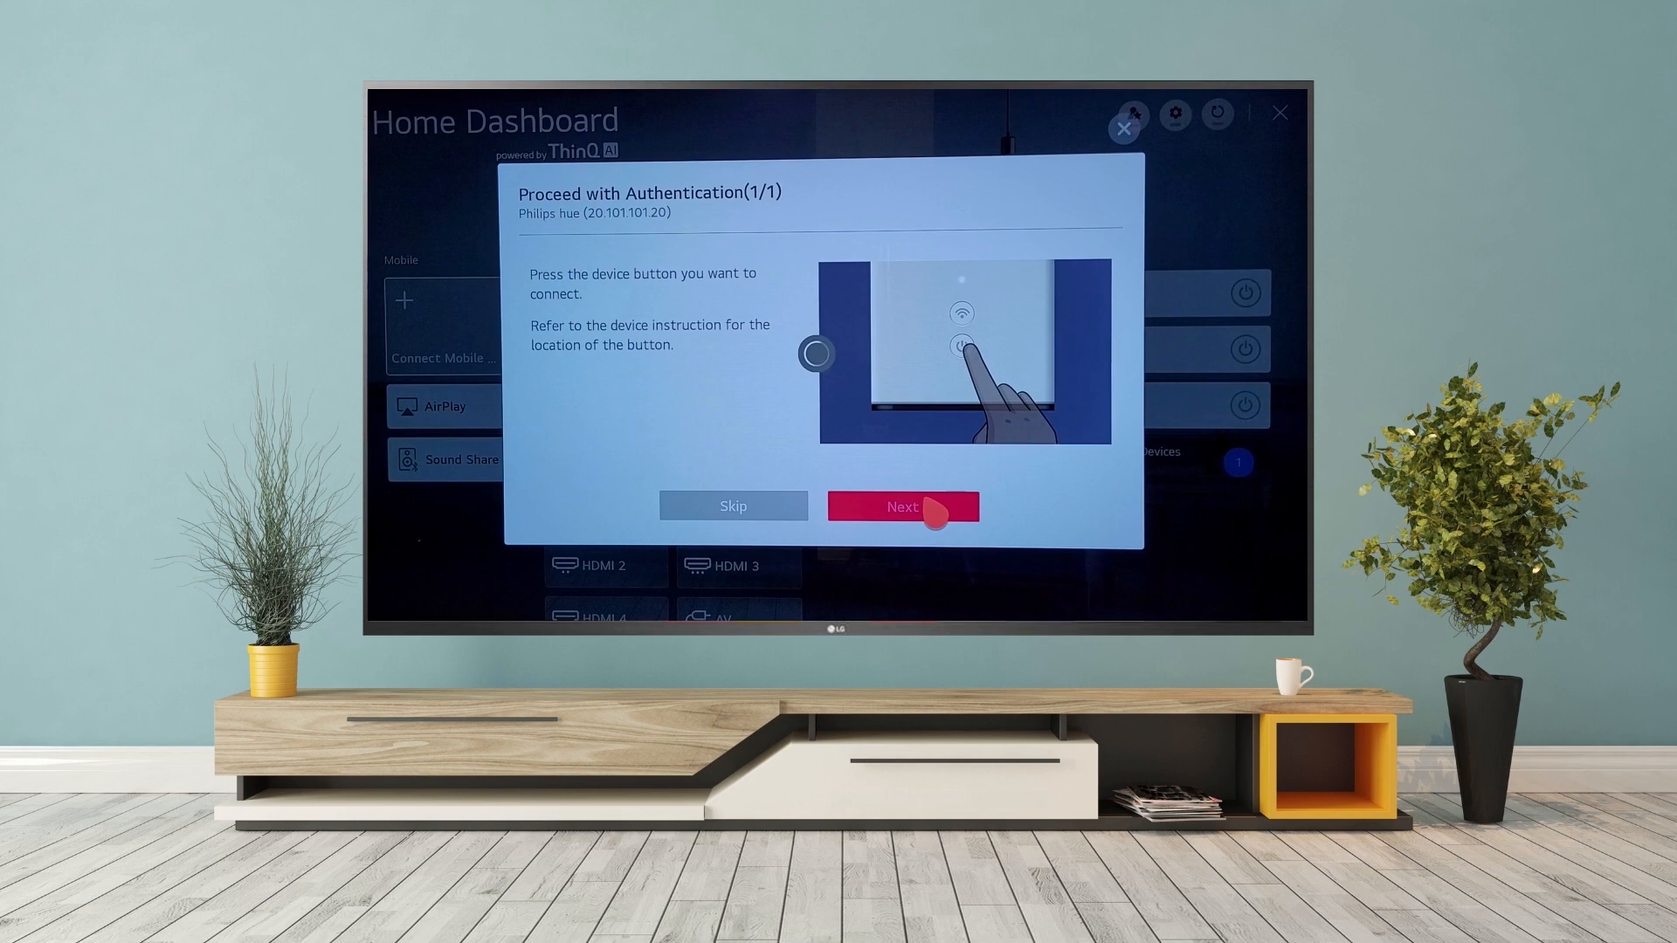
pyautogui.click(901, 506)
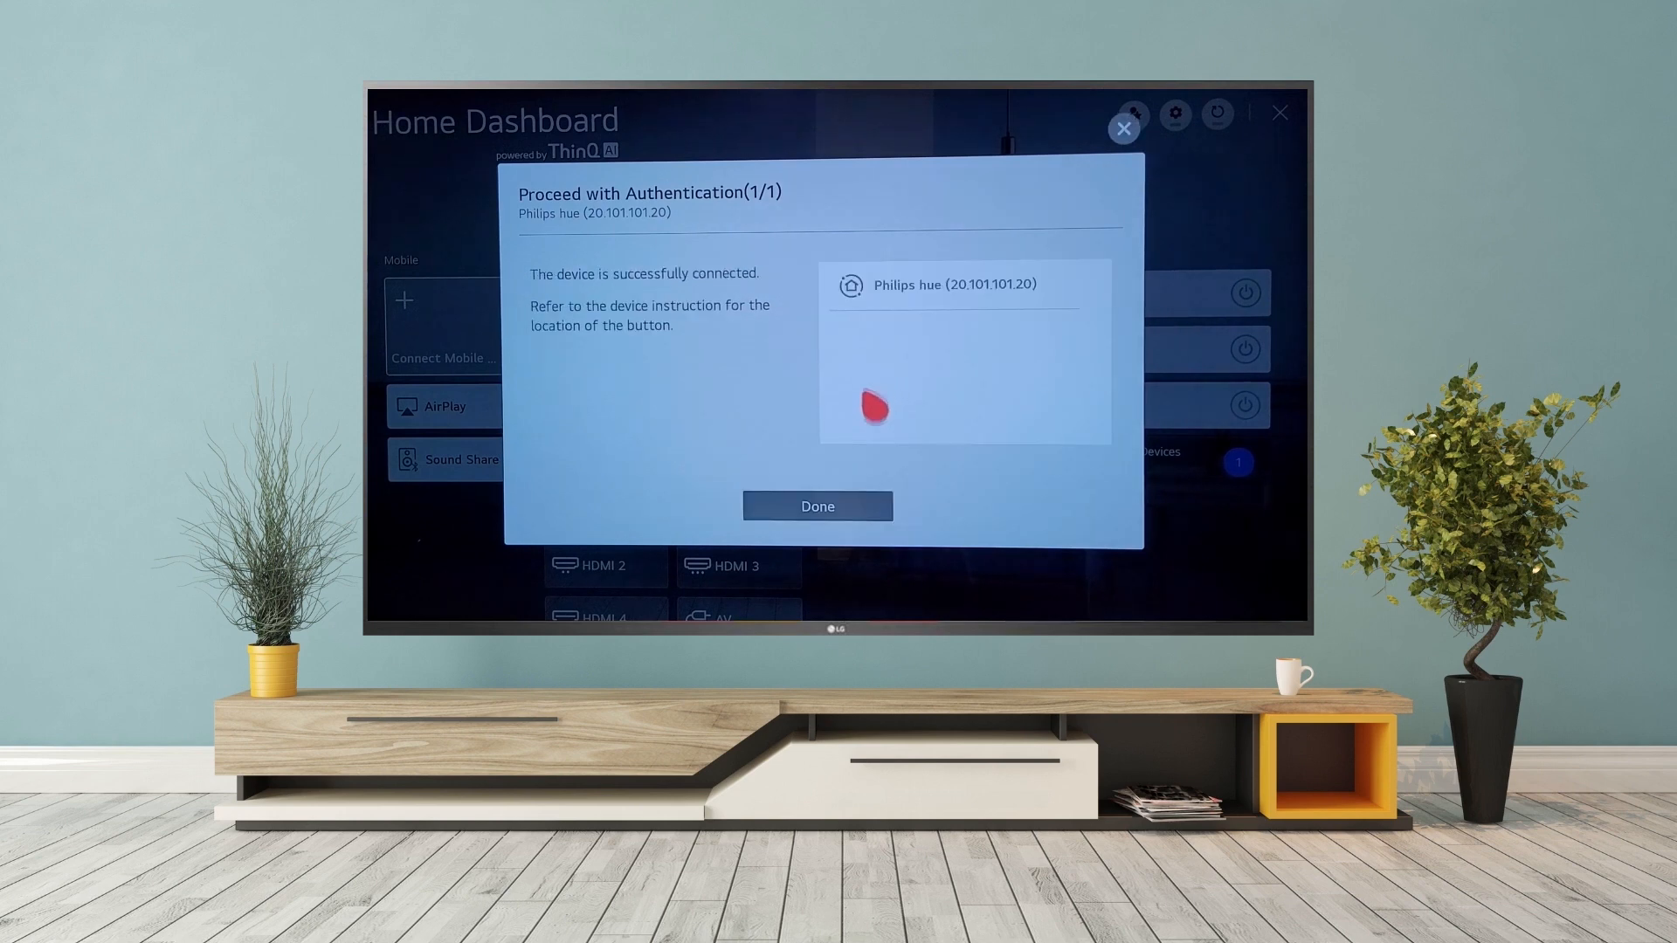
pyautogui.click(816, 505)
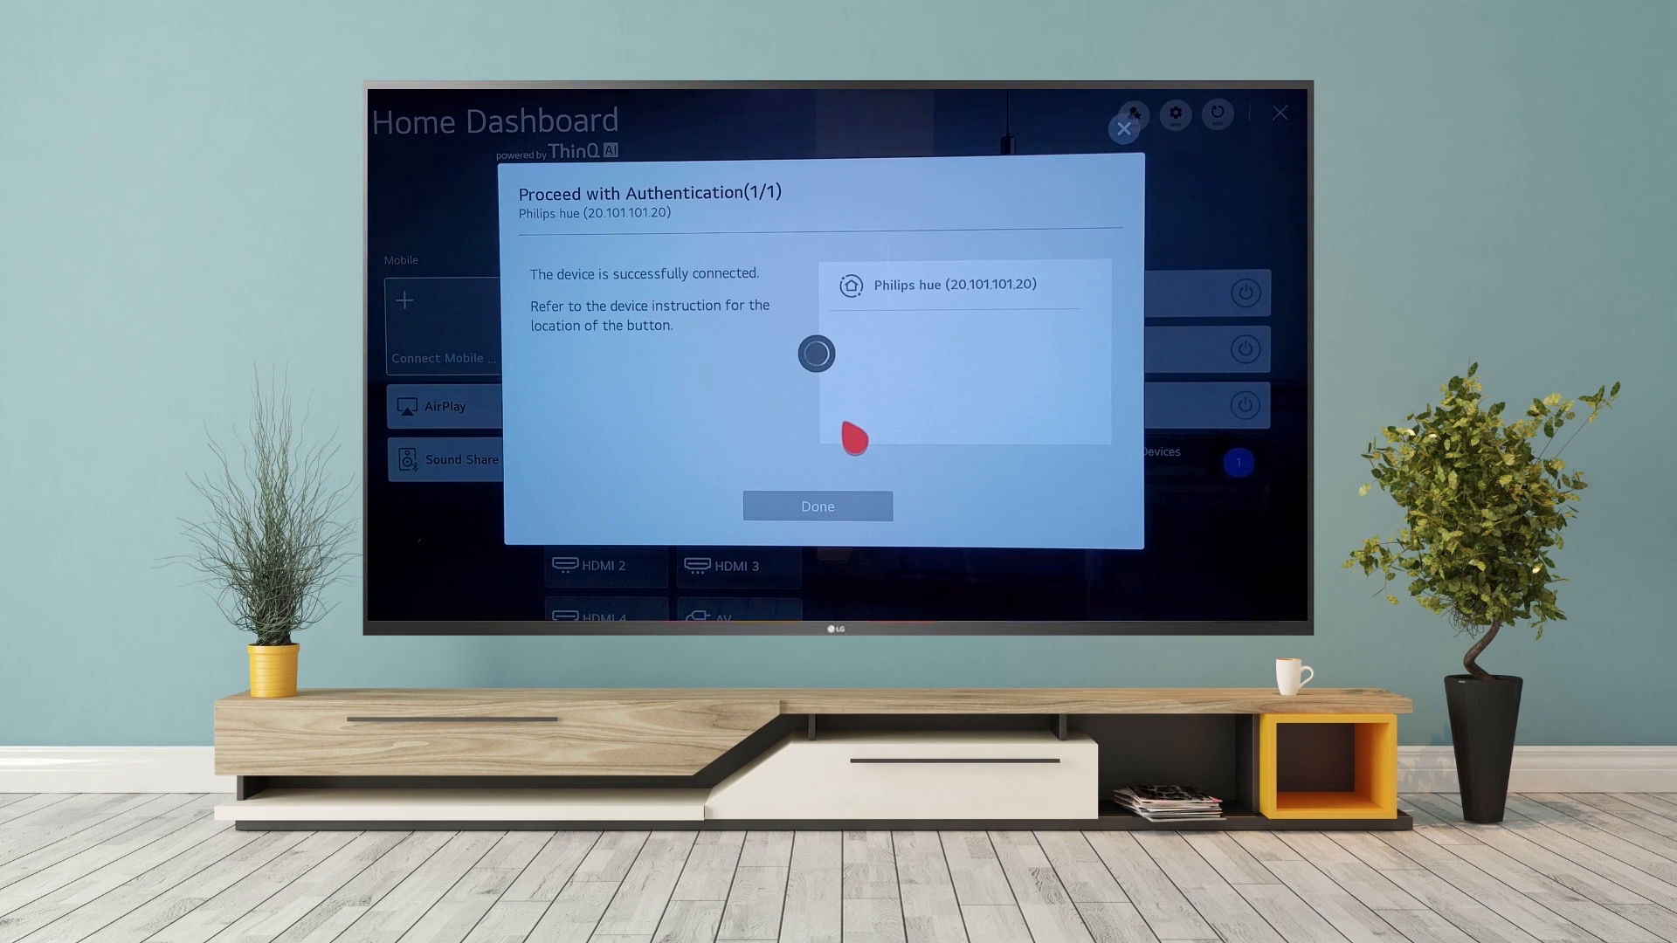
pyautogui.click(816, 506)
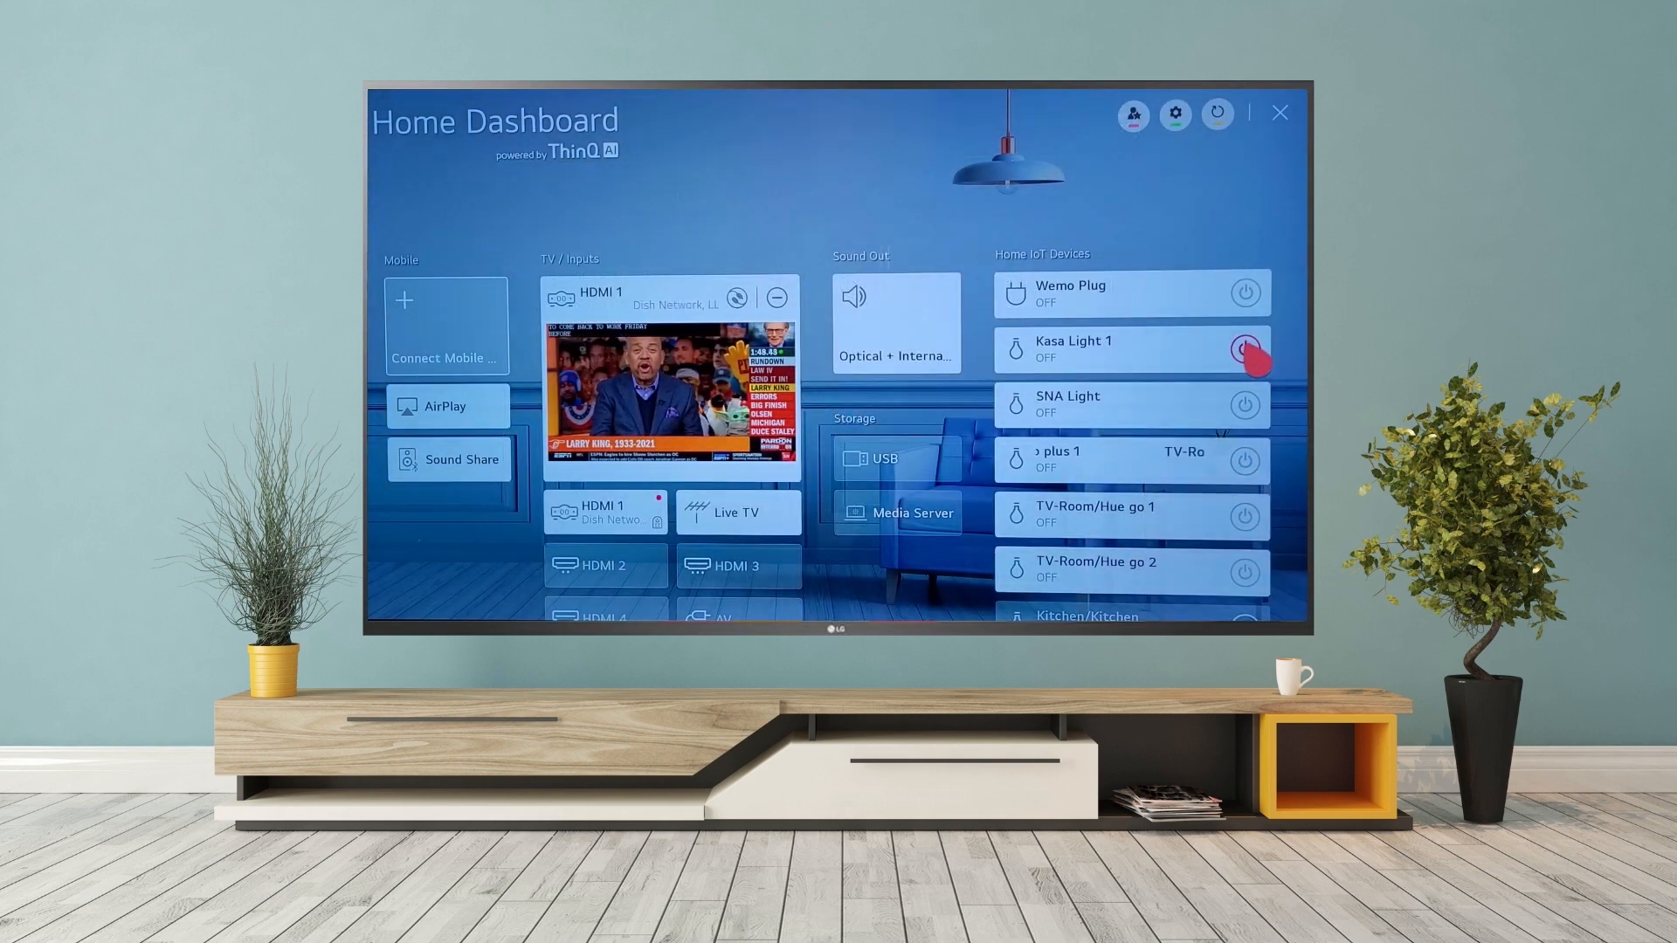
# - Turn Kasa Light 1 on, set its brightness to 28, then turn it off
pyautogui.click(1243, 351)
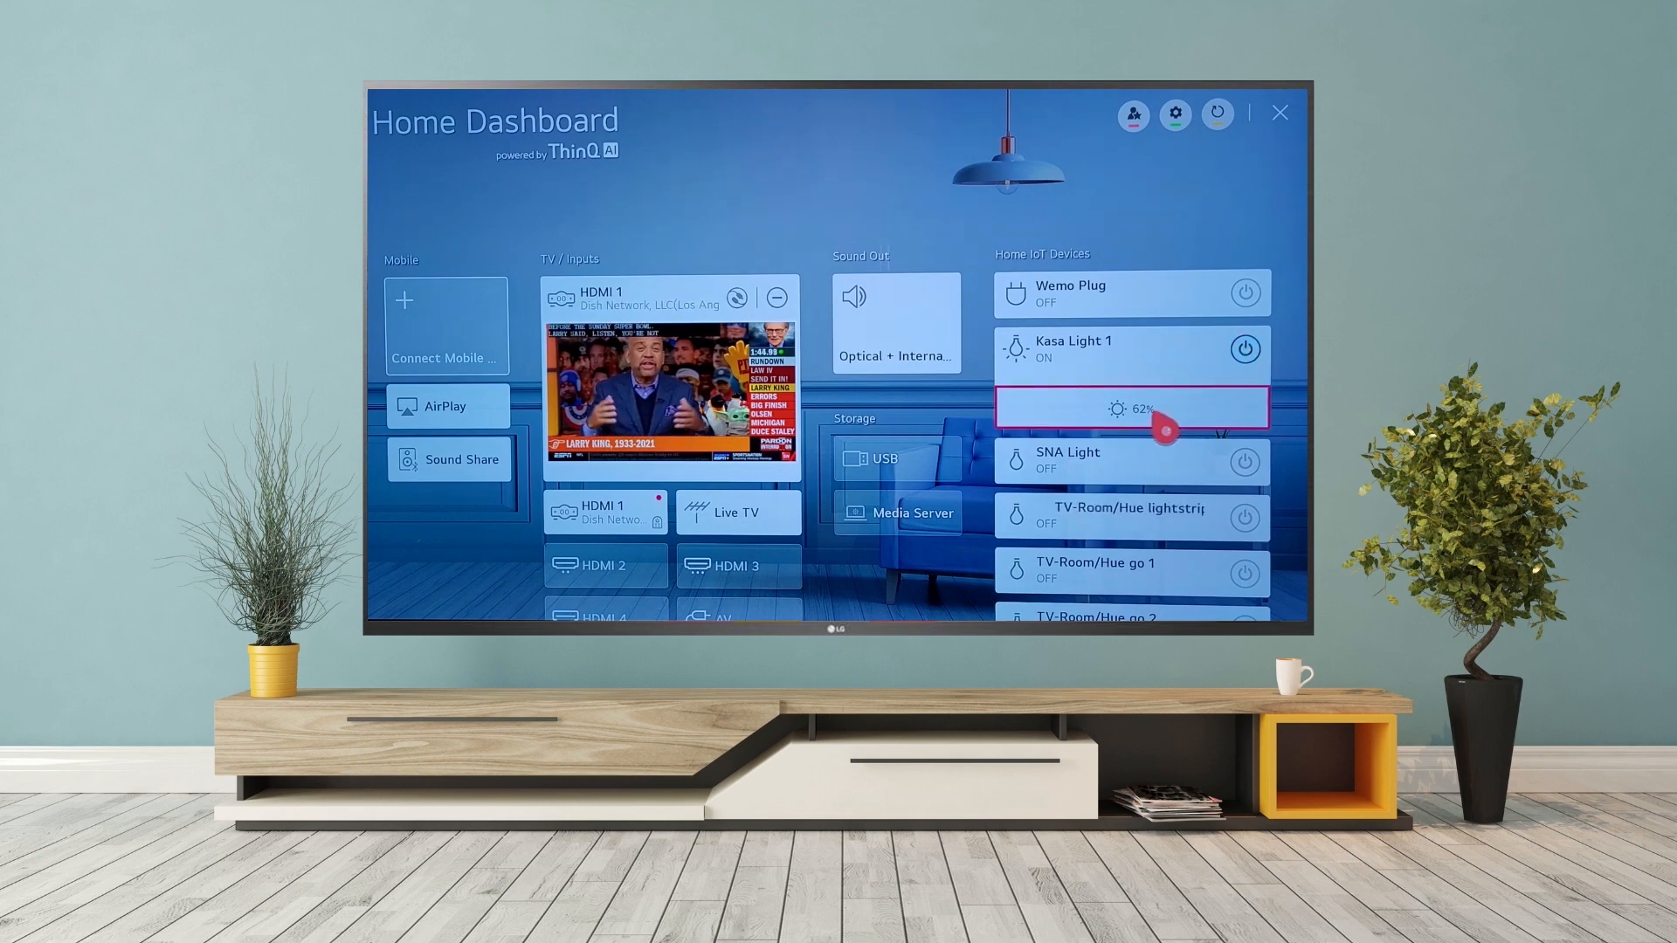
pyautogui.click(1130, 409)
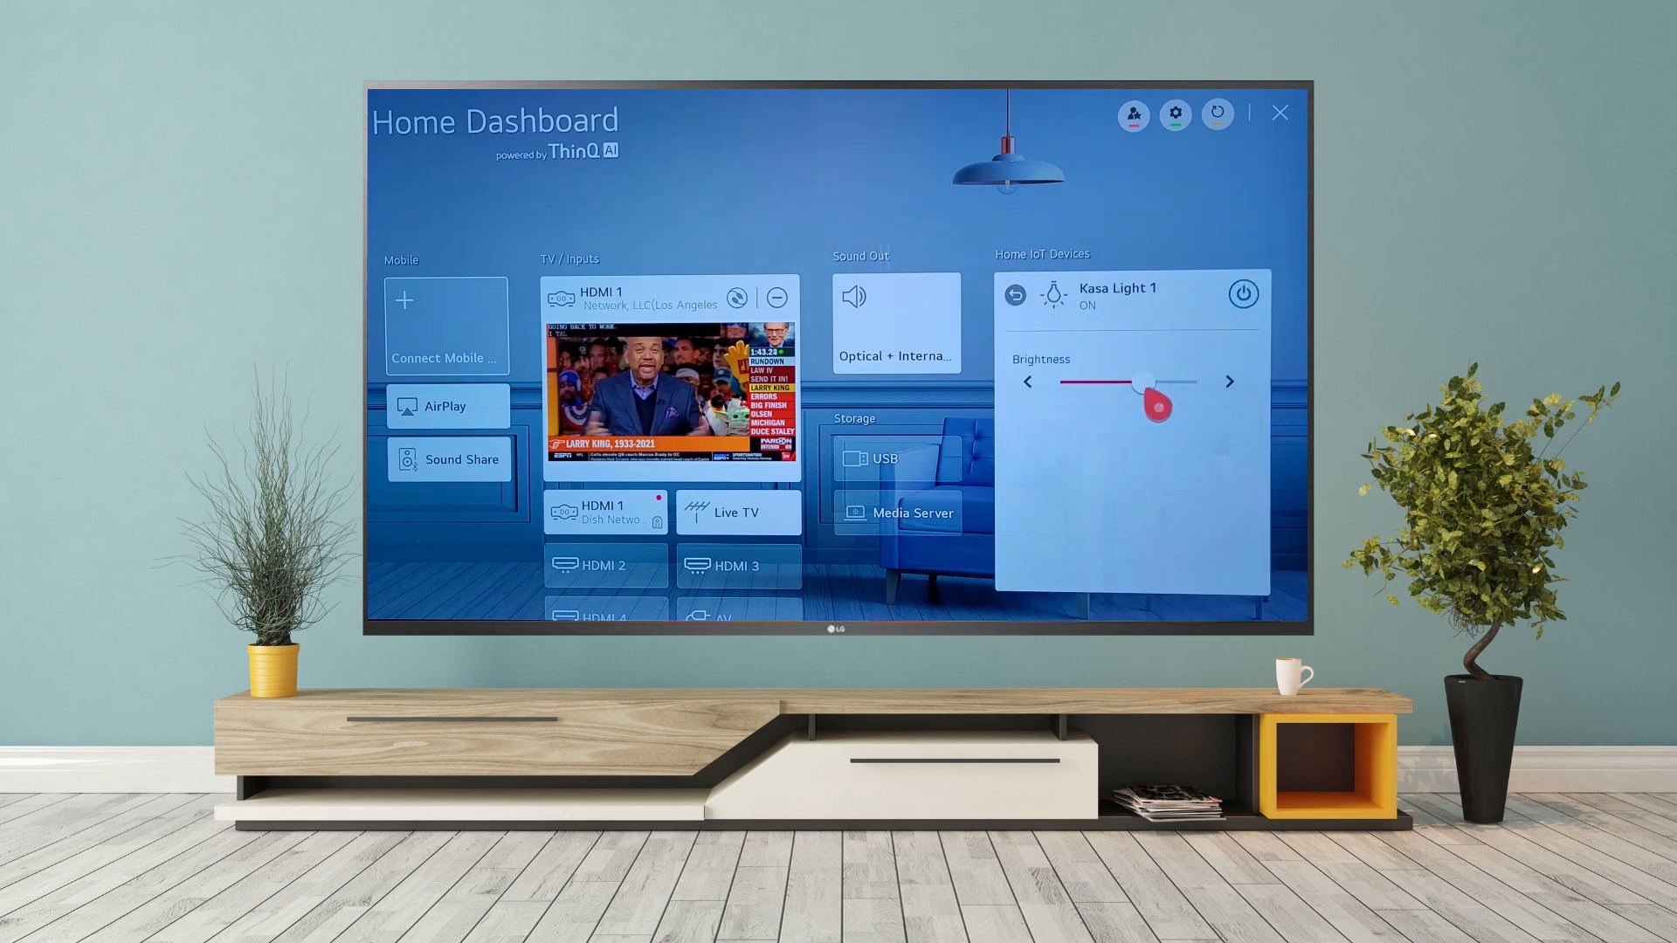
pyautogui.moveTo(1149, 381); pyautogui.dragTo(1091, 382)
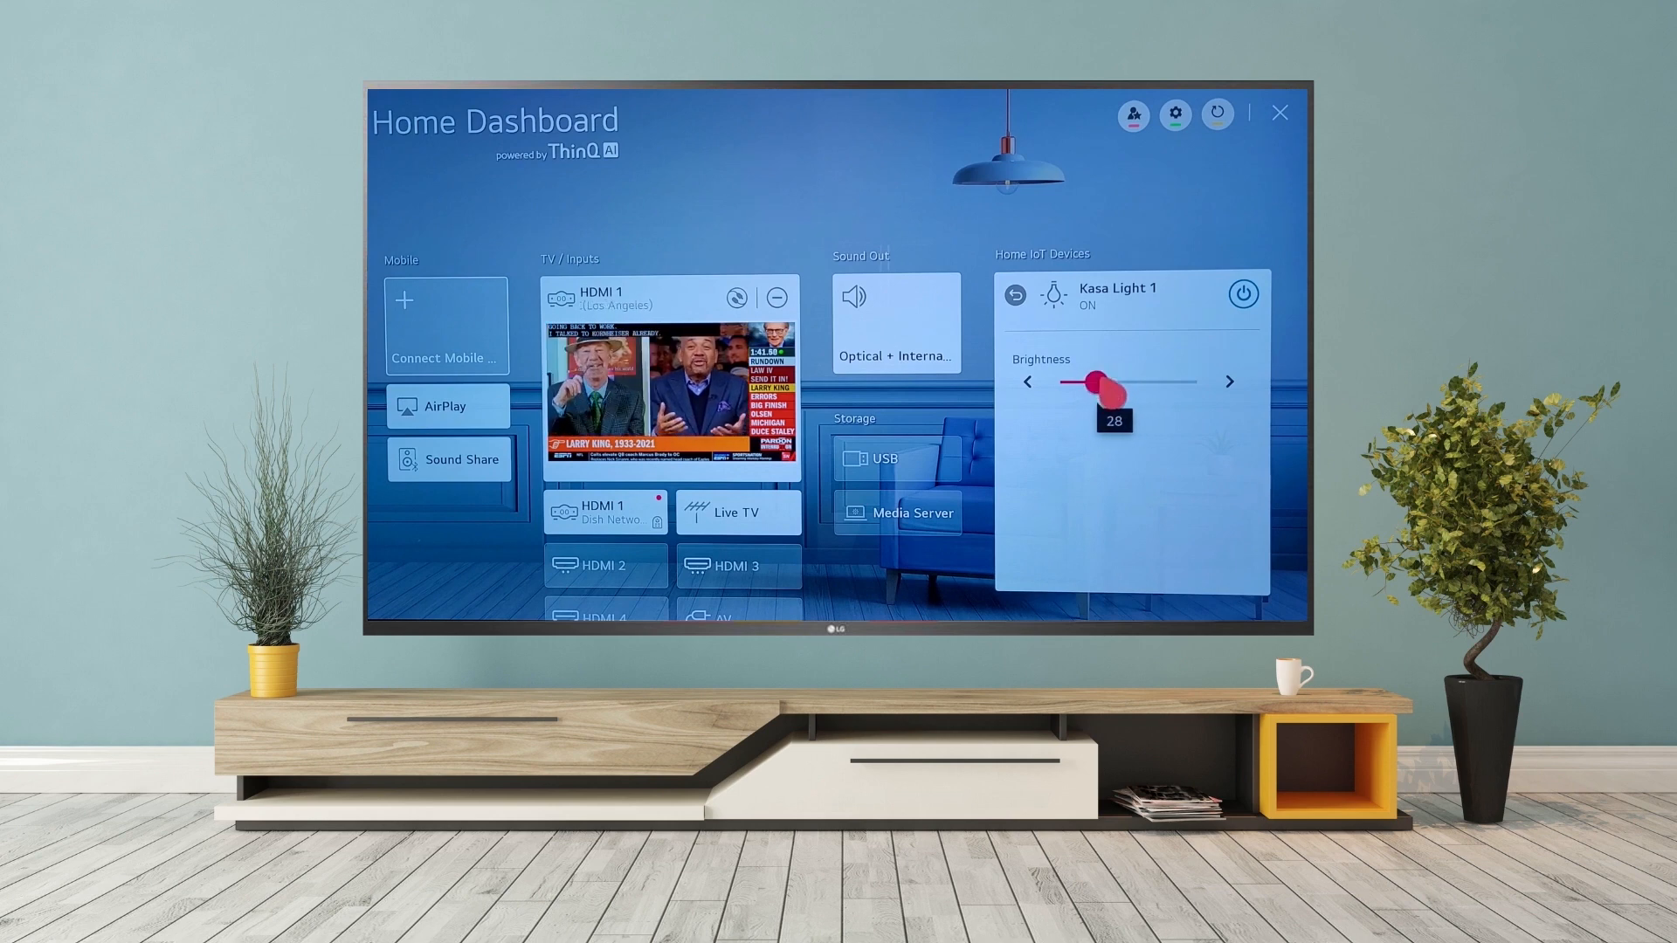
pyautogui.moveTo(1096, 380); pyautogui.dragTo(1096, 381)
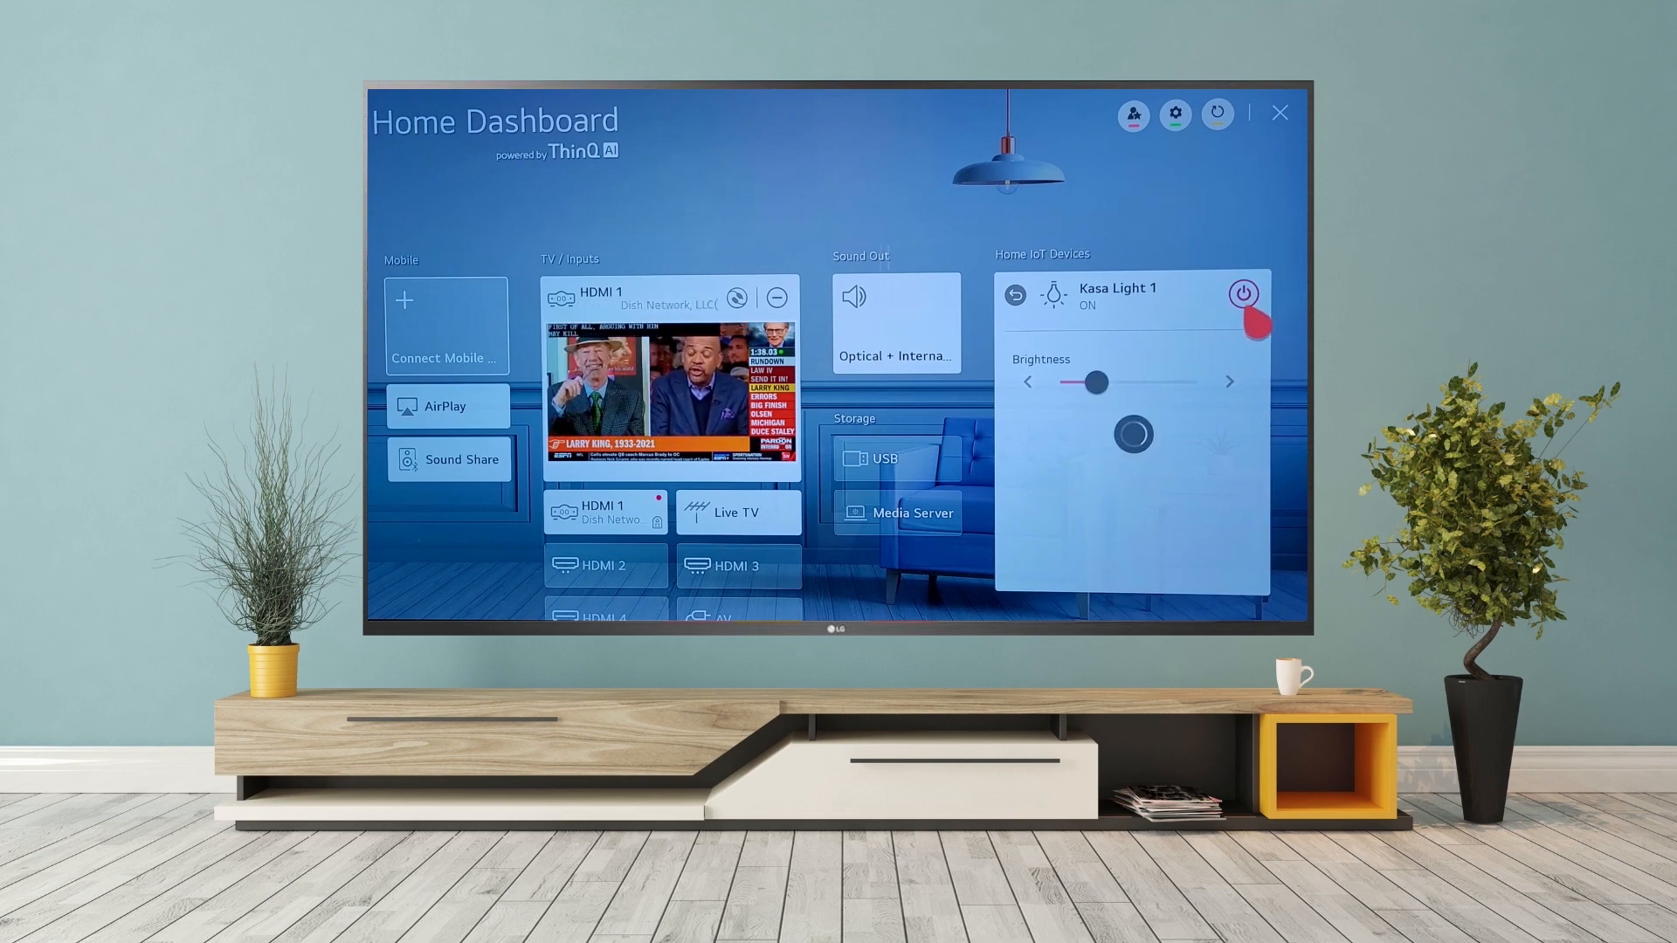
pyautogui.click(1243, 294)
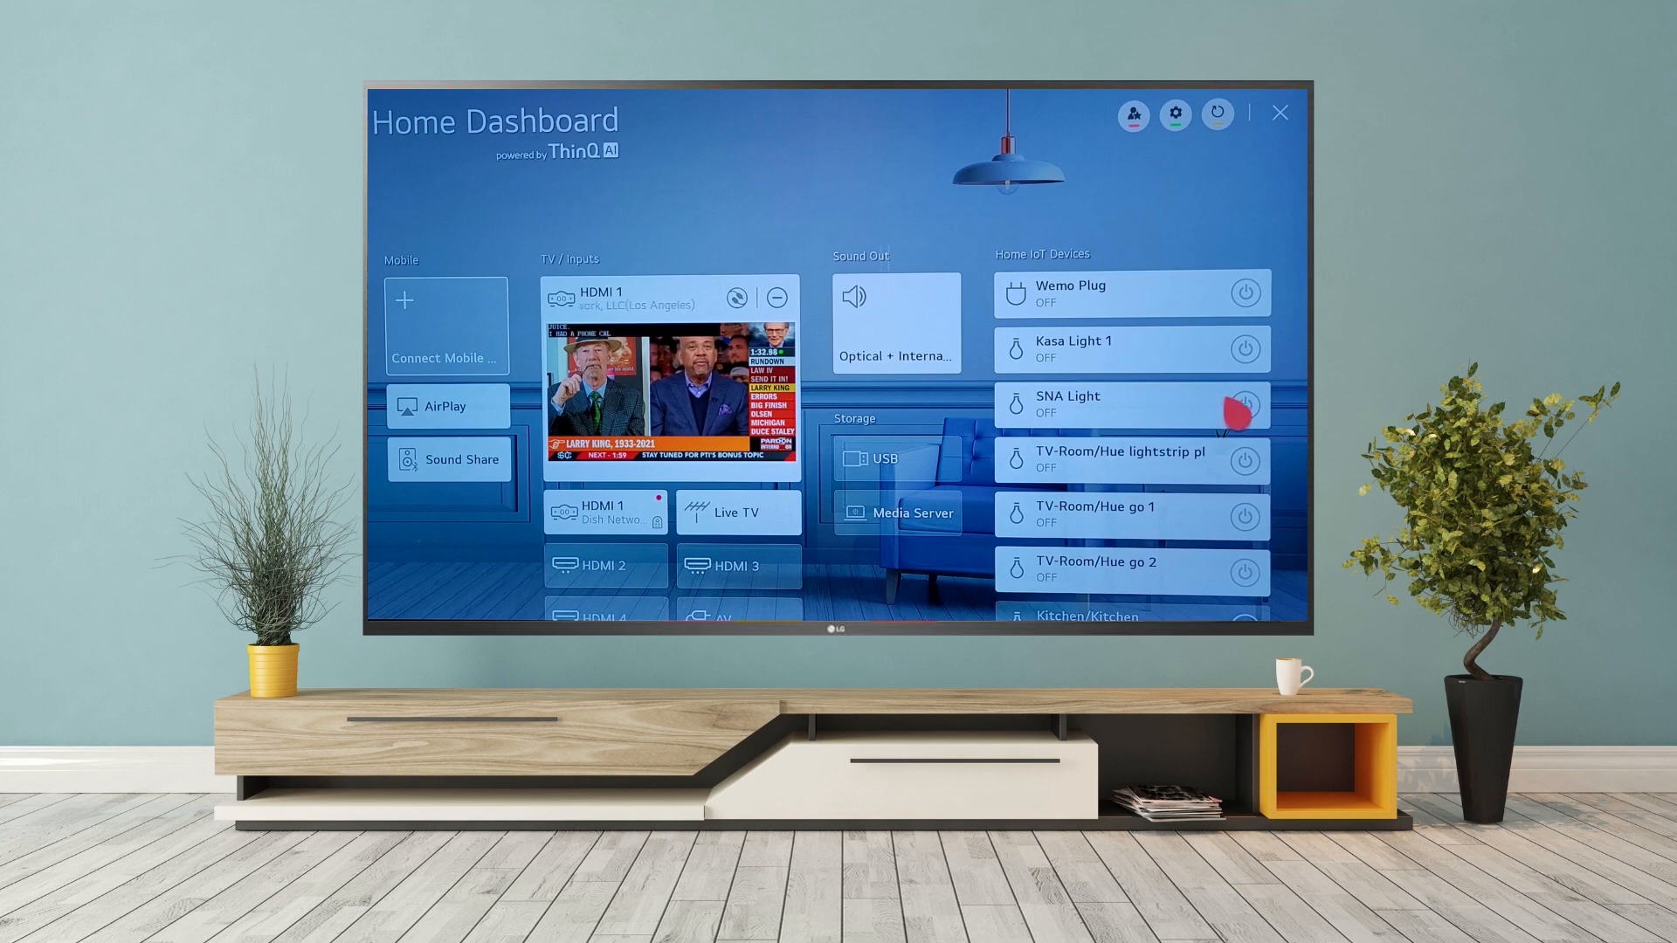
# - Turn SNA Light on and lower its brightness to 32 in its controls panel
pyautogui.click(1243, 405)
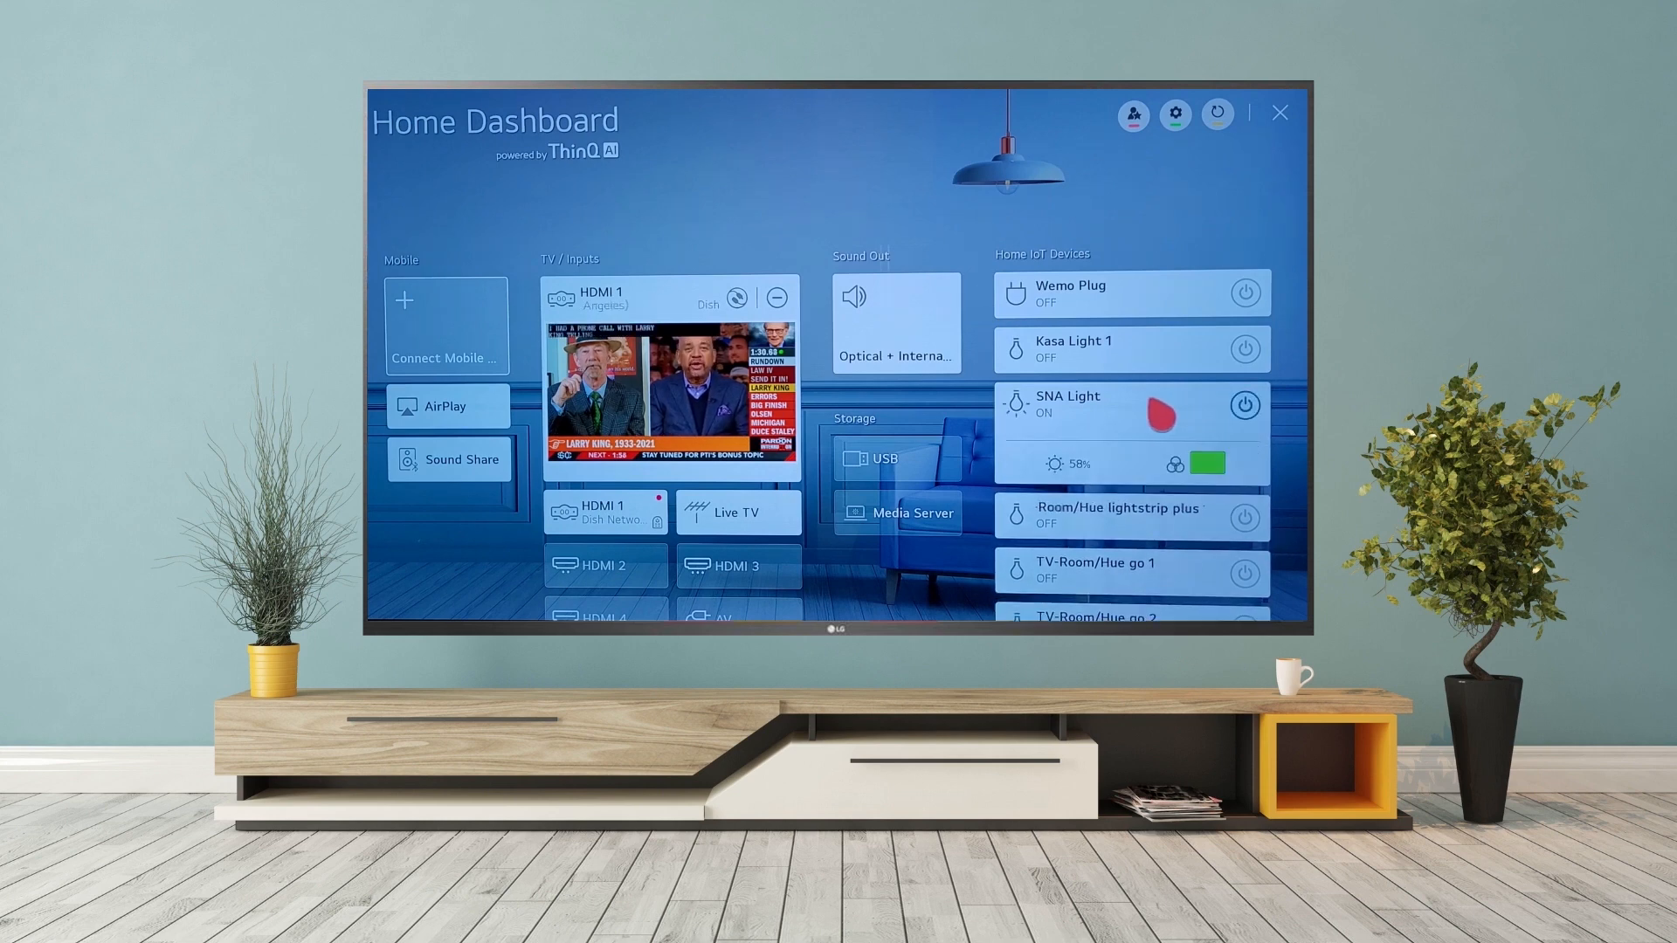
pyautogui.click(1132, 412)
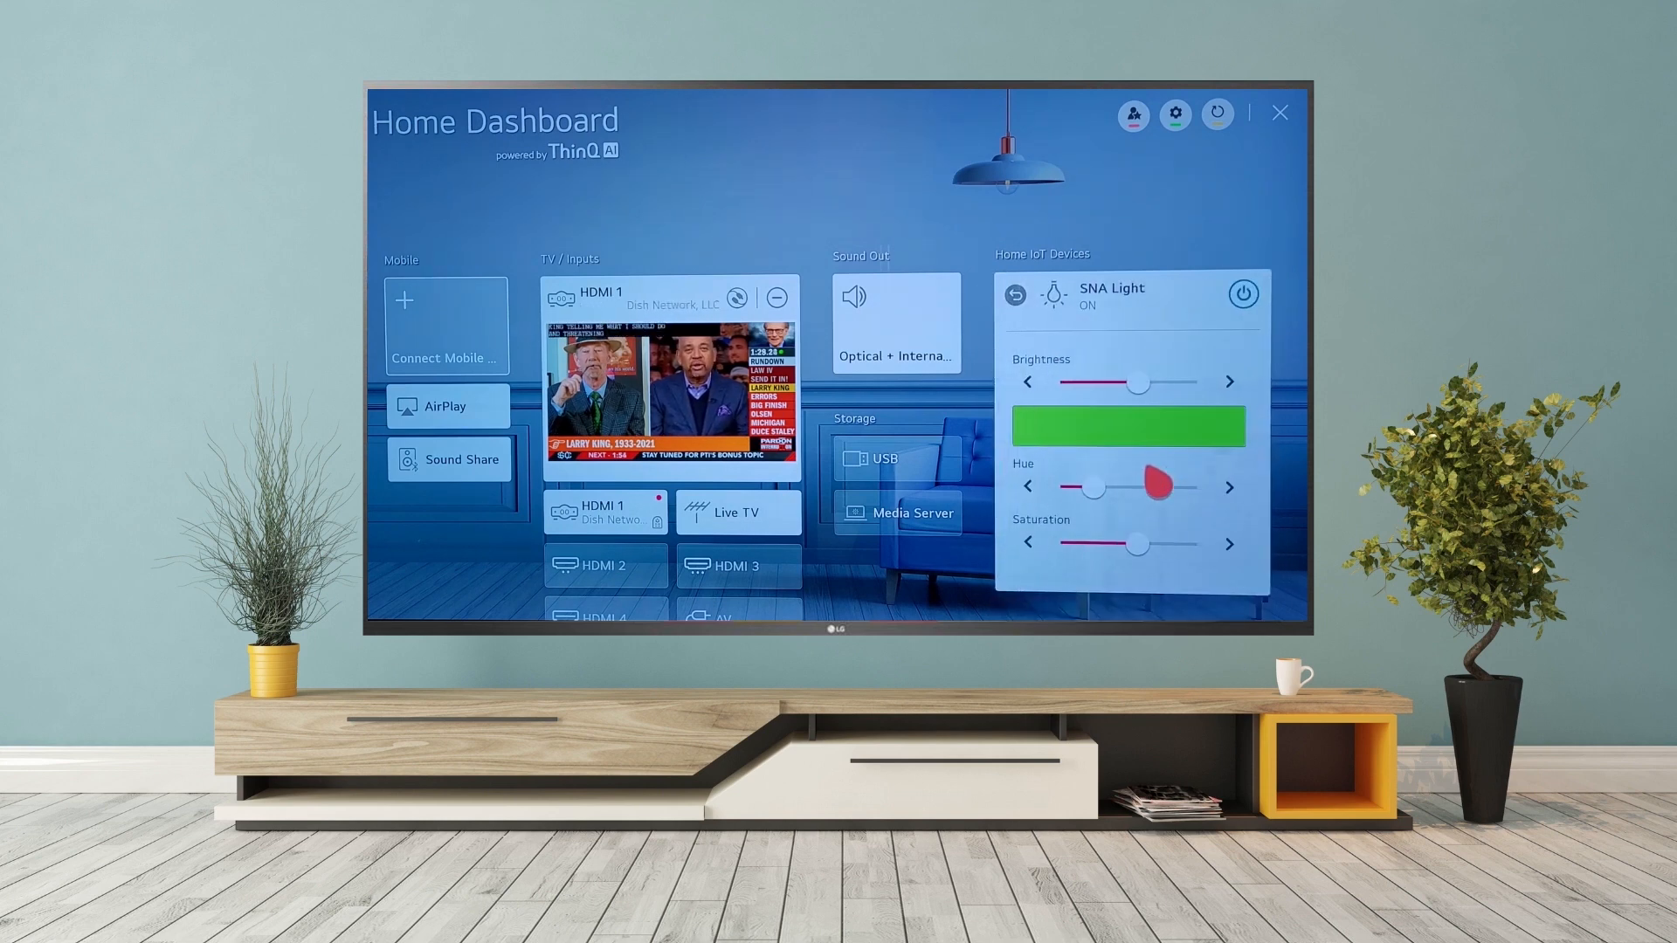
pyautogui.moveTo(1137, 382); pyautogui.dragTo(1101, 382)
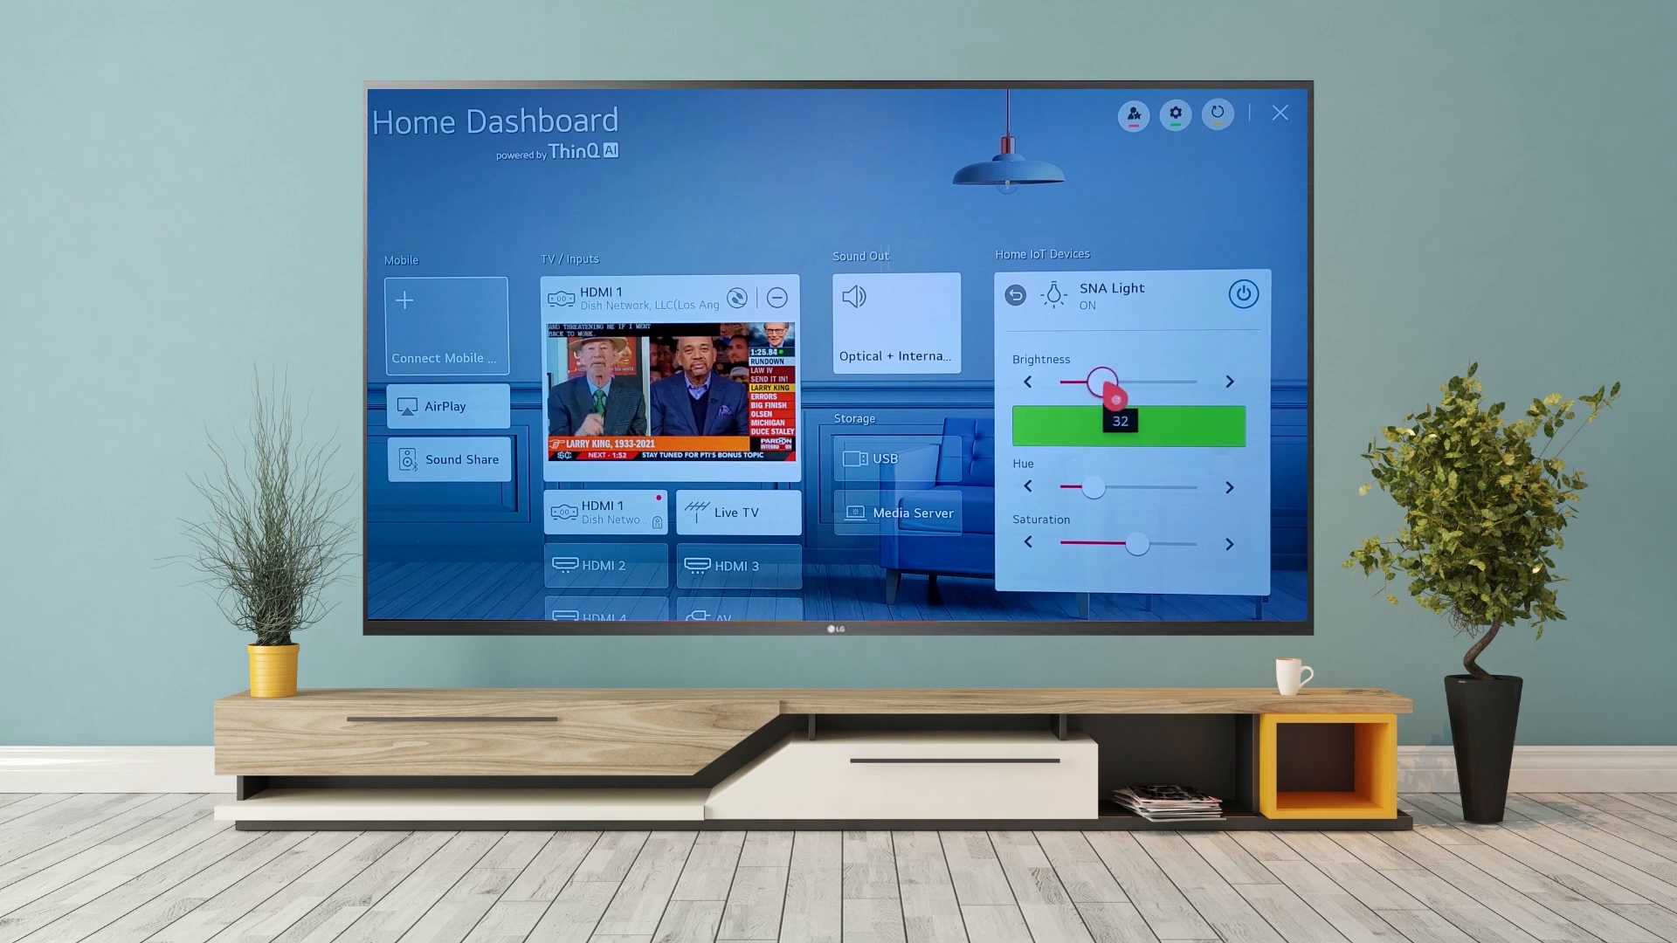